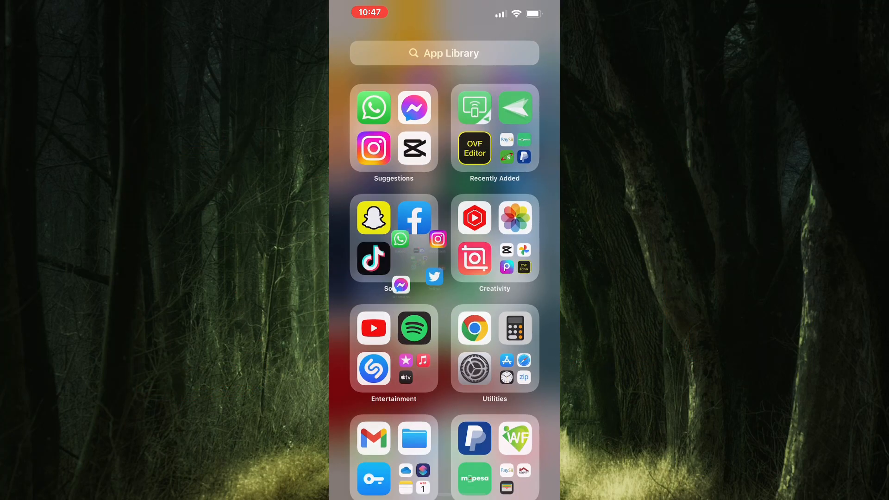
- Launch Messenger from the App Library so the Chats list appears
click(393, 247)
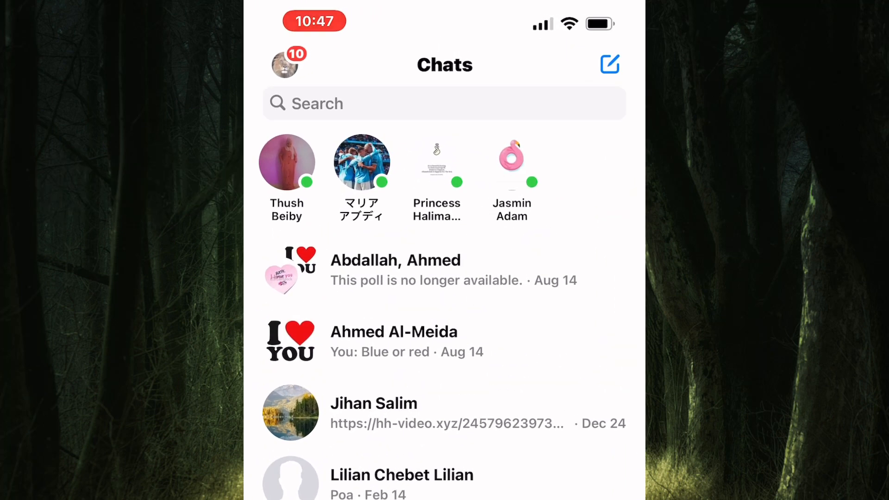
- Bring up the profile menu and scroll to Notifications & sounds, currently On
click(287, 66)
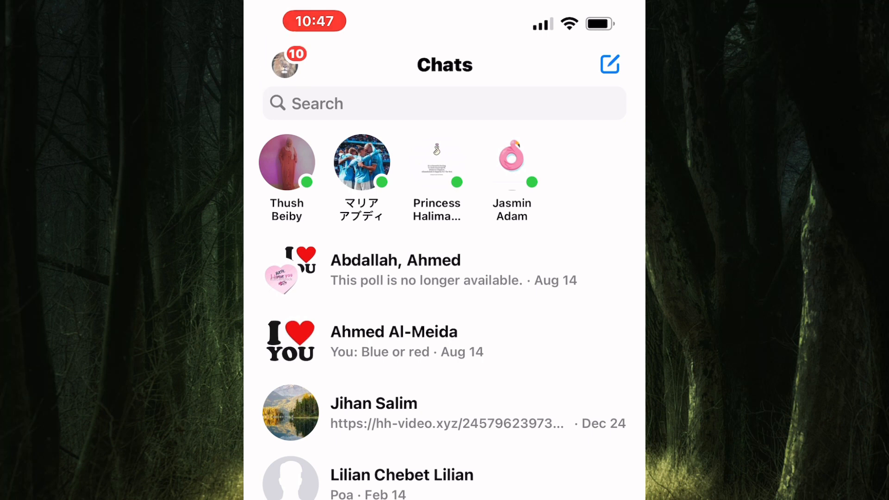
click(285, 63)
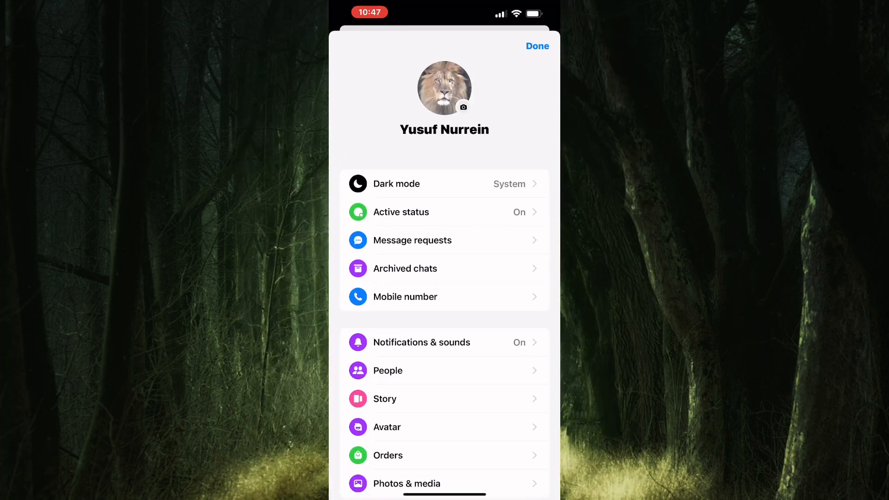
scroll(down, 3)
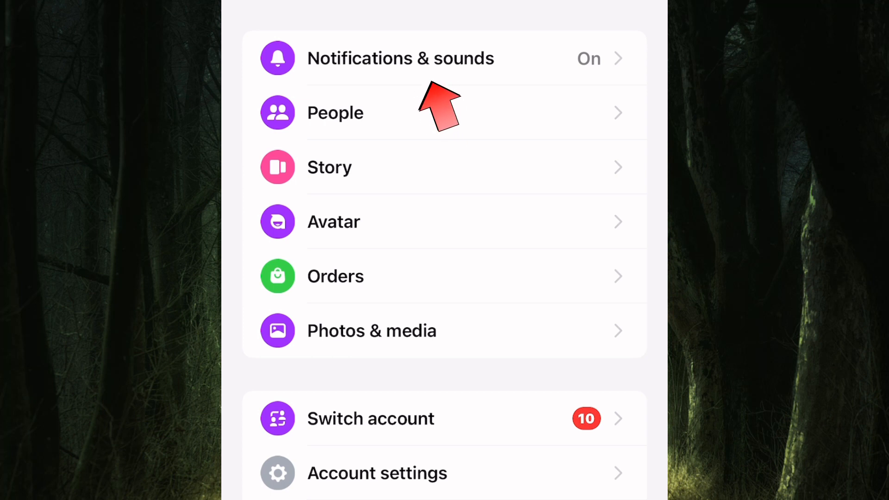
- Review Notifications & sounds: Show previews, Text tone and While using app
click(401, 57)
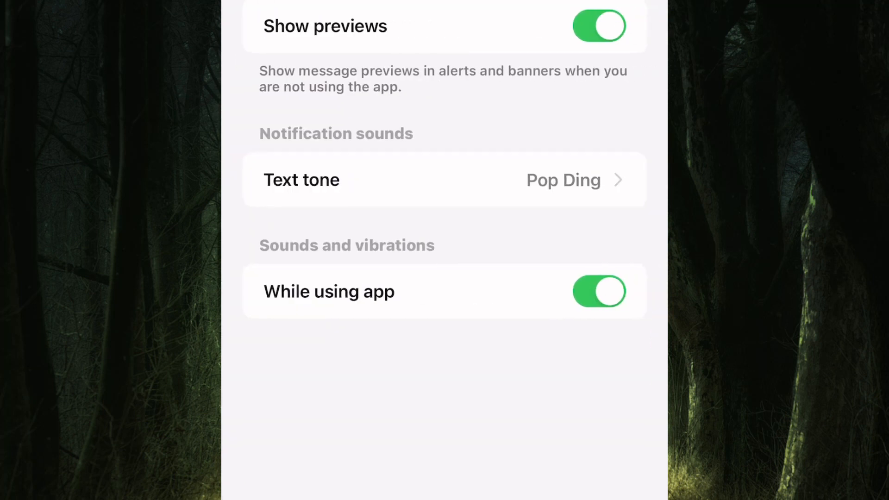
scroll(down, 3)
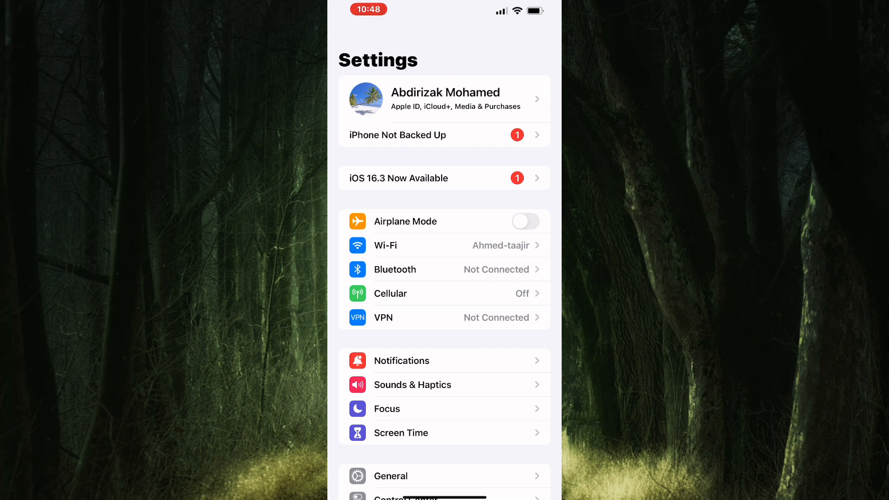
- Scroll the Settings list down toward the Messenger entry
scroll(down, 3)
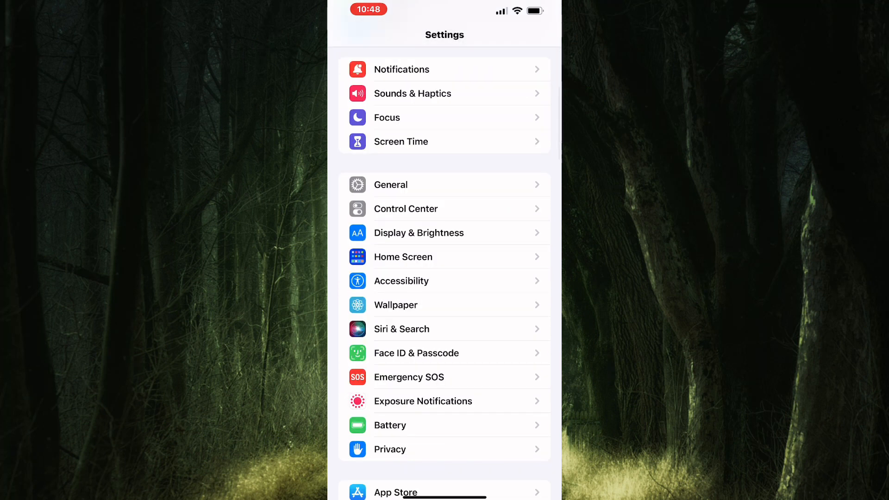
scroll(down, 3)
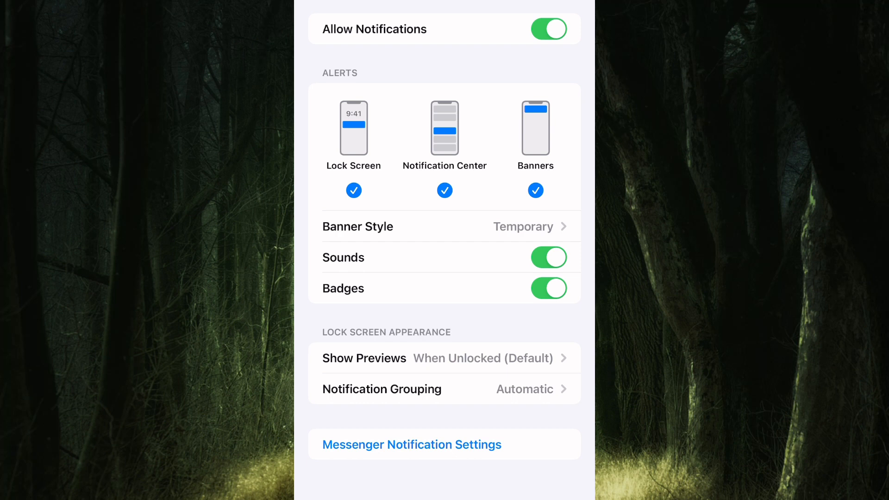
- Leave Messenger's notification page with alerts, sounds and badges on, and switch to the App Store
click(550, 29)
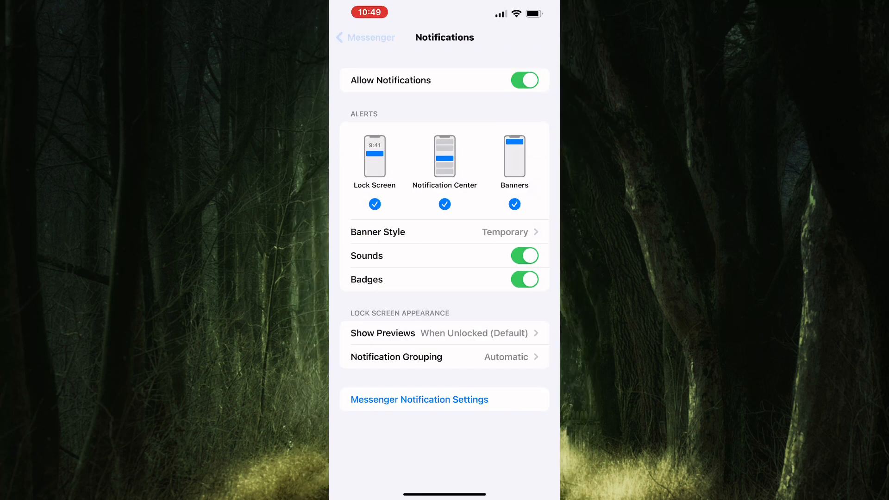
click(365, 37)
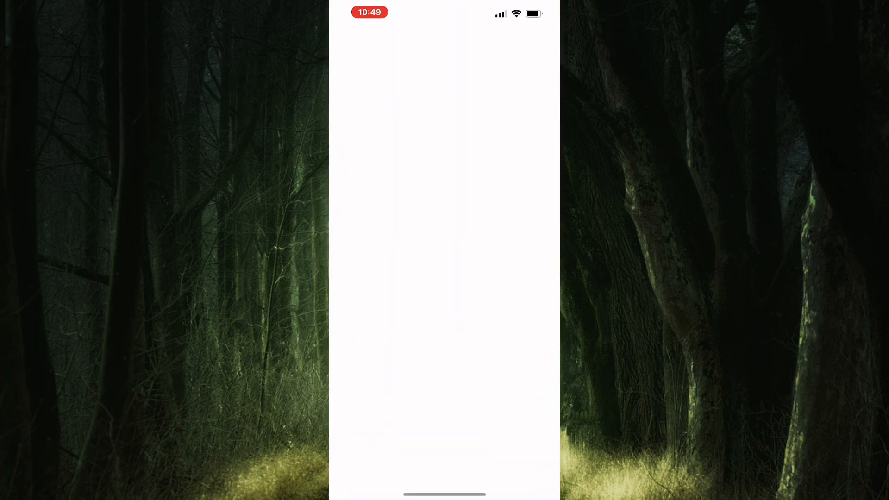
- Search the App Store for 'messenger' and open its store page, which offers Open rather than Update
text(messenger)
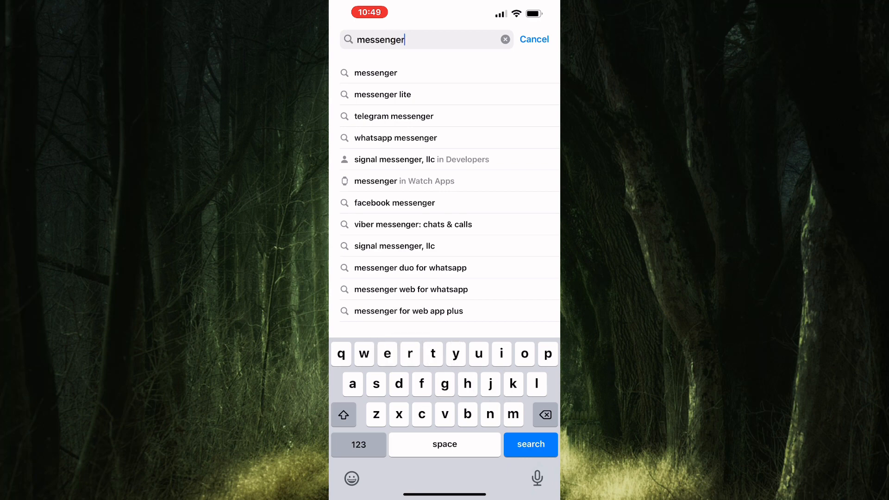
click(375, 73)
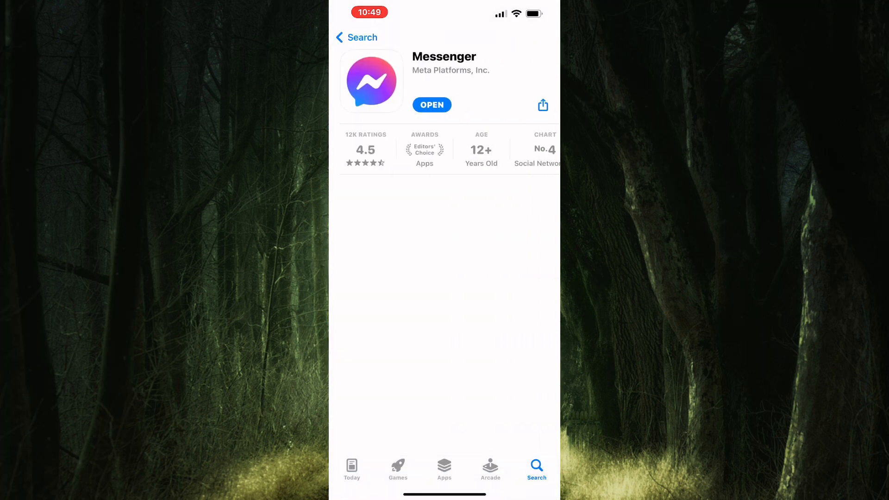